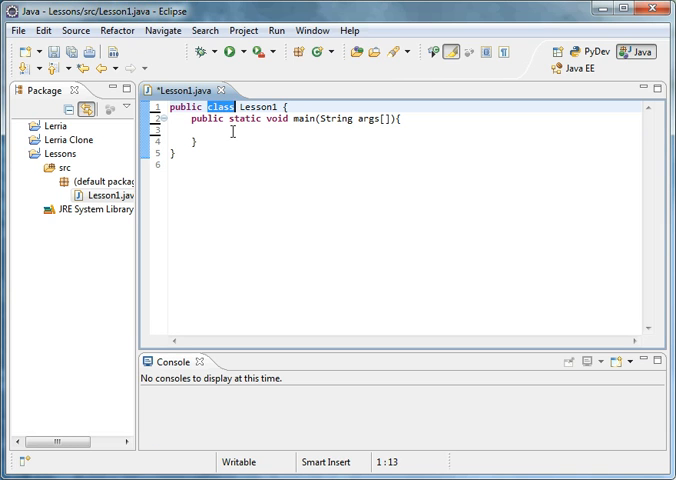
Create a class named People in the Lessons project's default package.
click(95, 181)
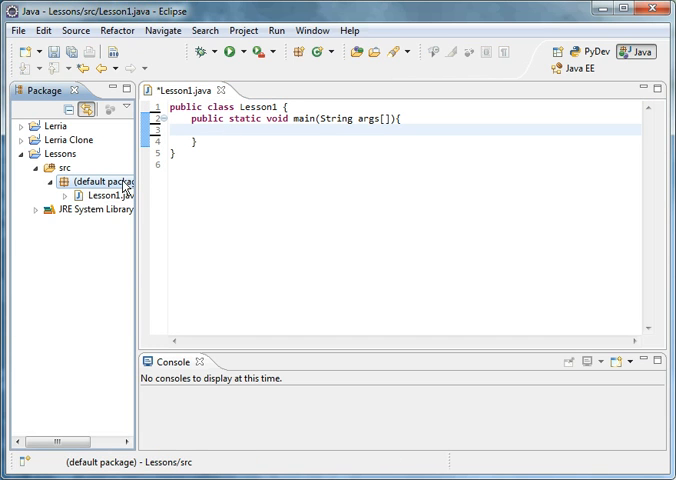
right_click(100, 181)
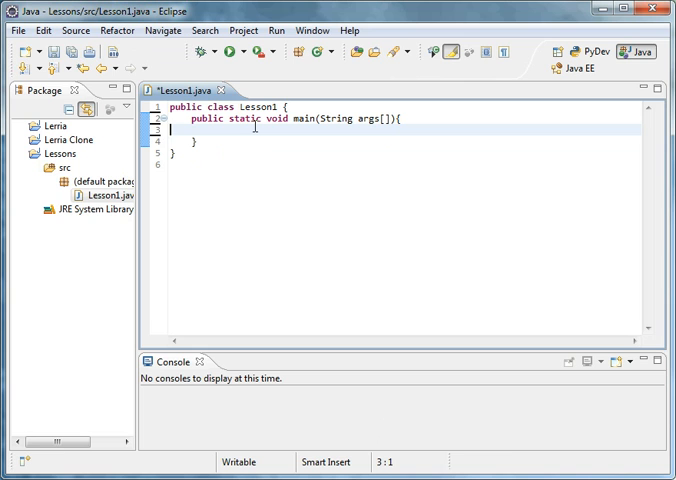
click(105, 195)
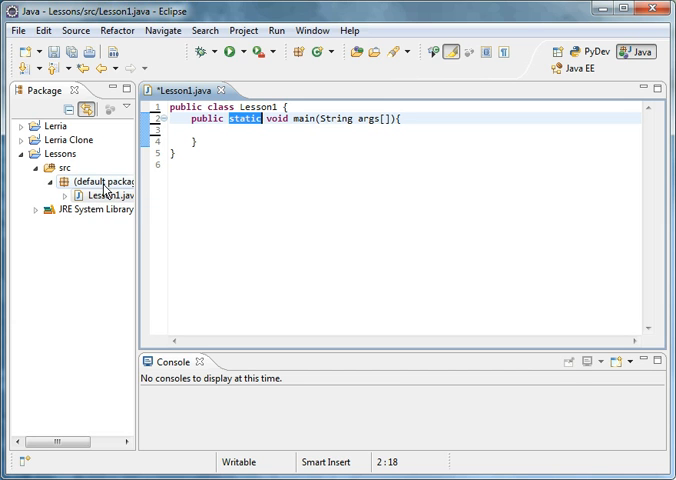
right_click(104, 187)
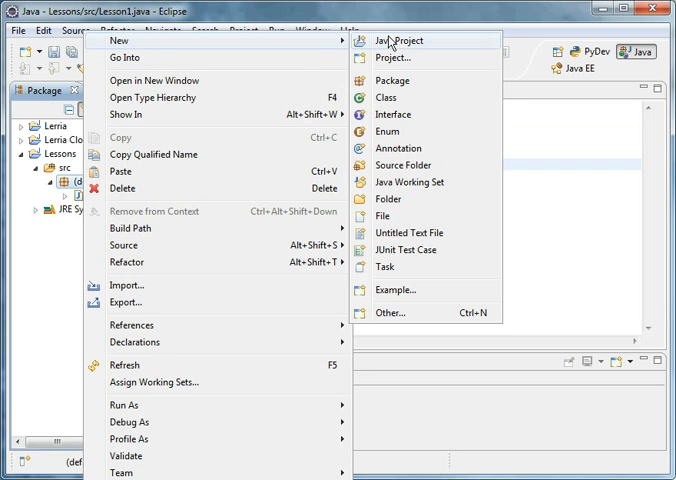
click(384, 97)
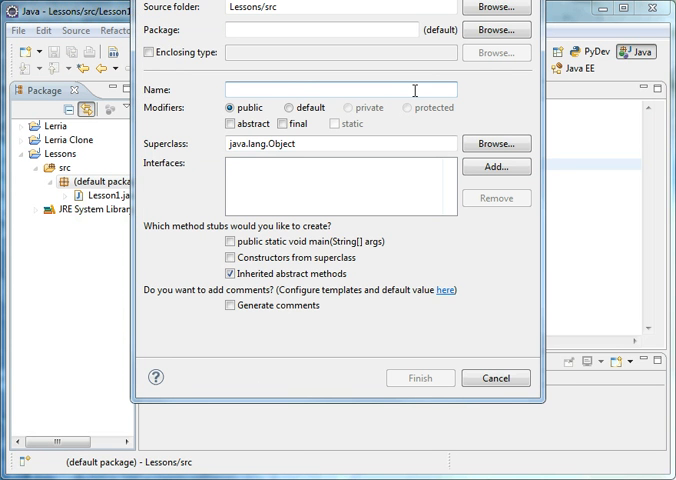
text(Do)
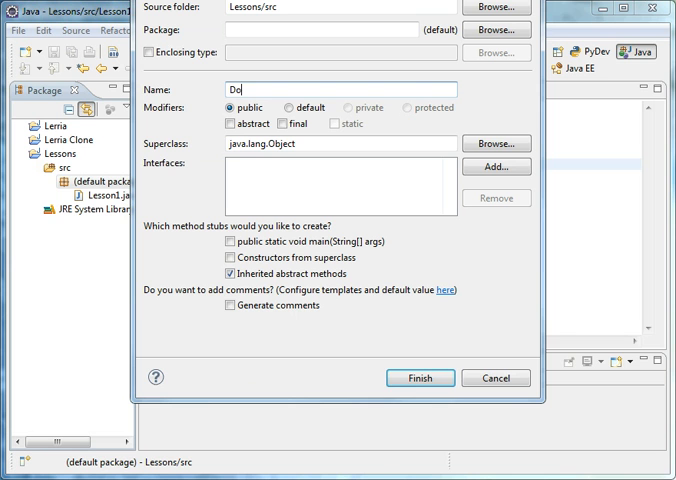
text(Pe)
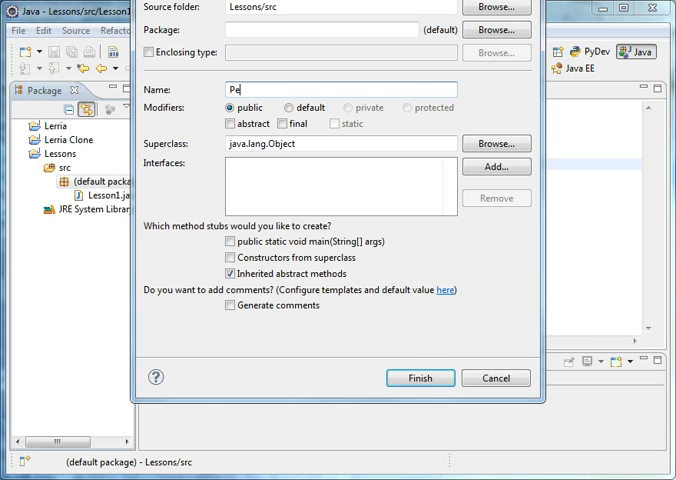
click(419, 378)
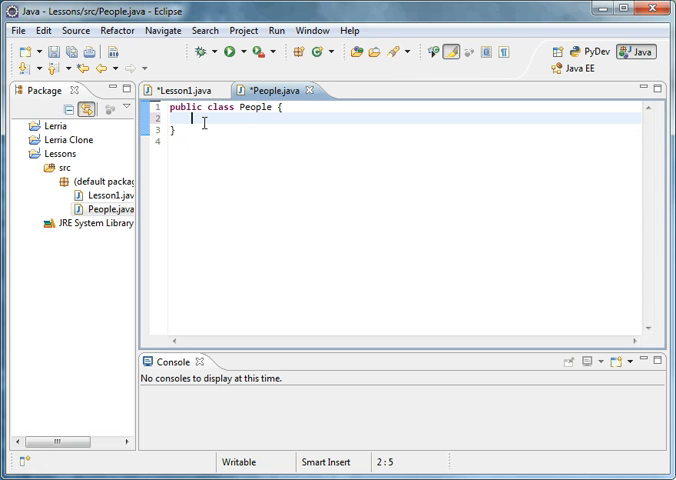
mouse_move(195, 90)
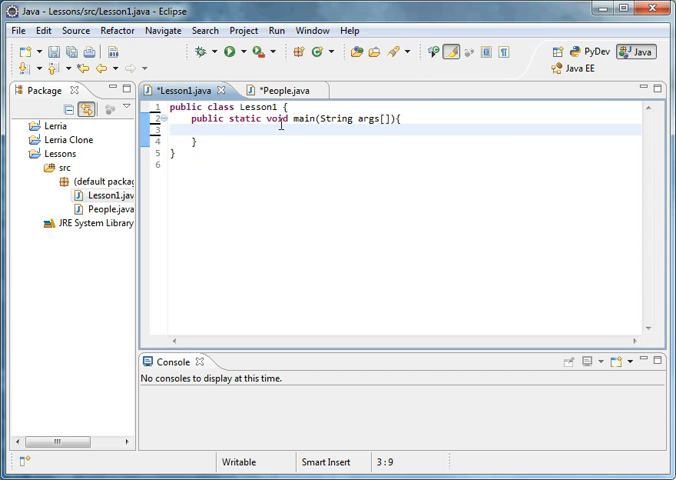
mouse_move(290, 90)
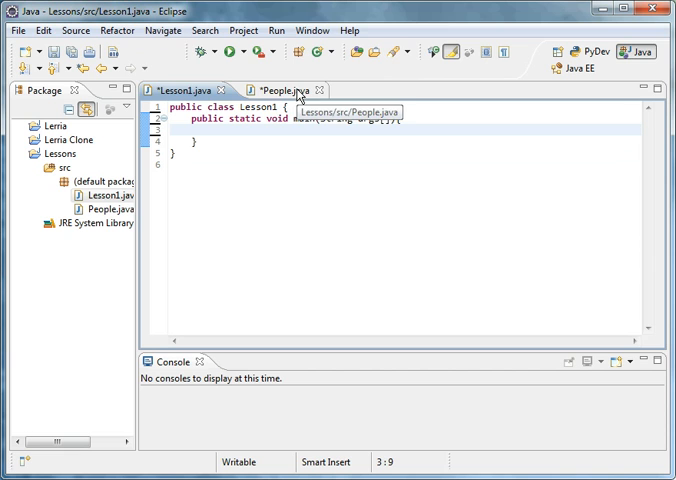
In People.java, declare 'private static int eyeAmount = 2;'.
click(283, 90)
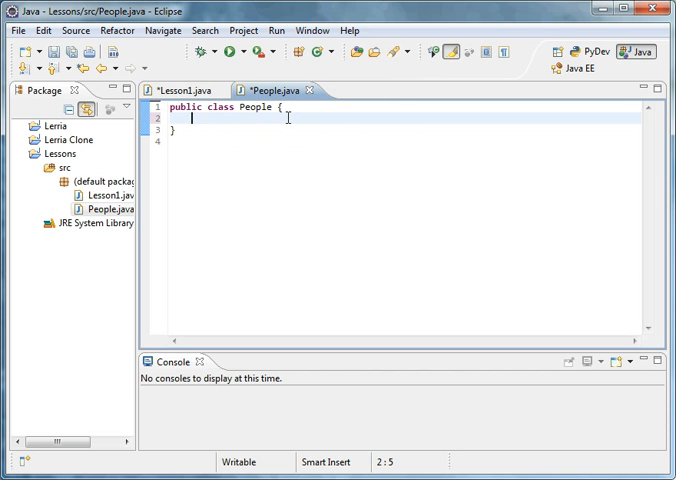
text(private sta)
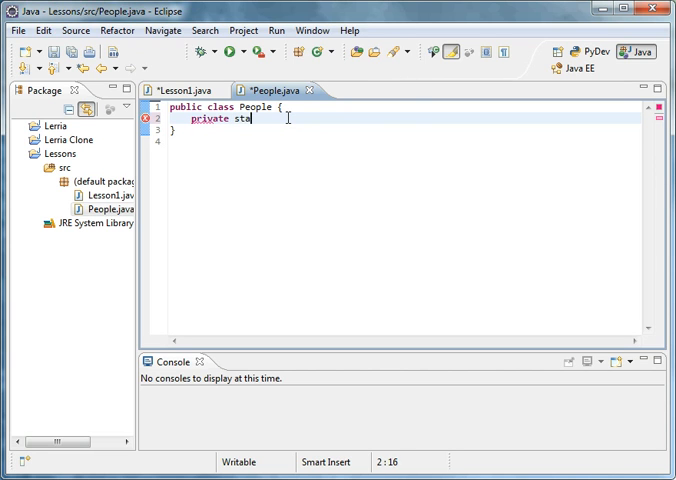
text(tic int)
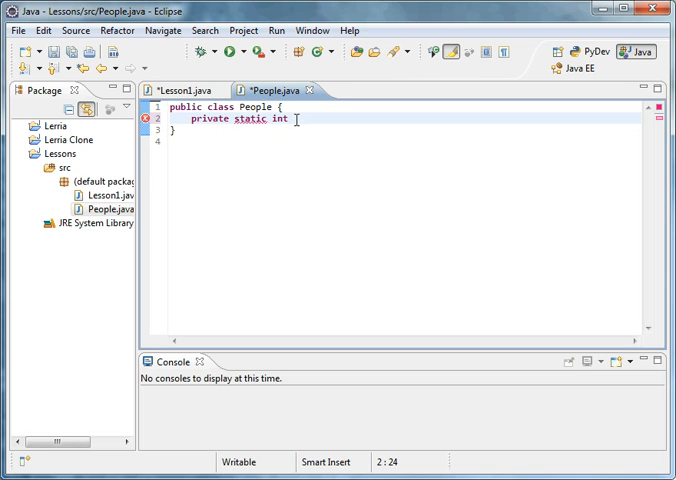
text(eye)
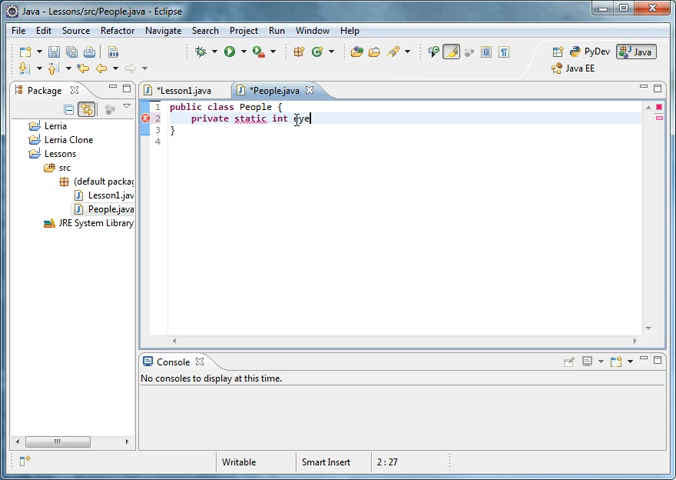
text(Amount;)
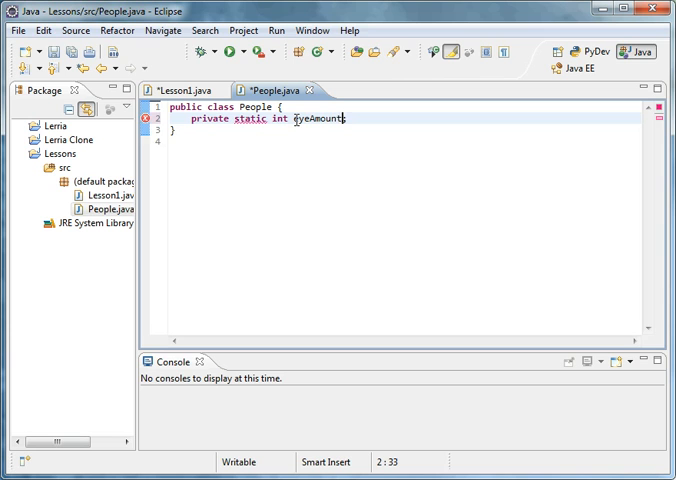
text(= 2;)
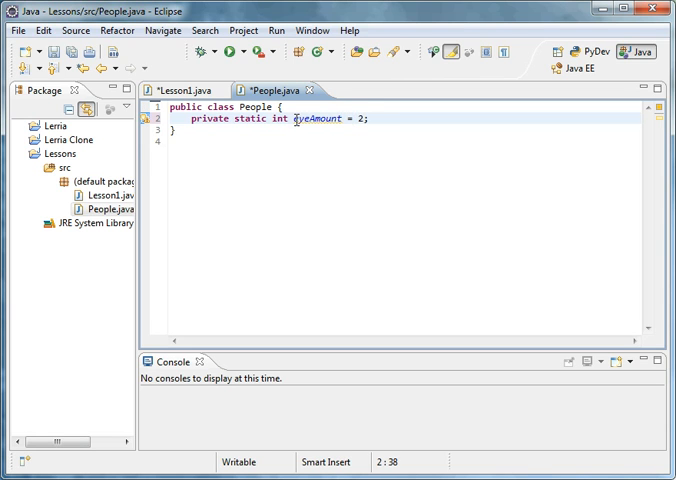
Add 'public static int getEyeAmount()' that returns eyeAmount.
text(p)
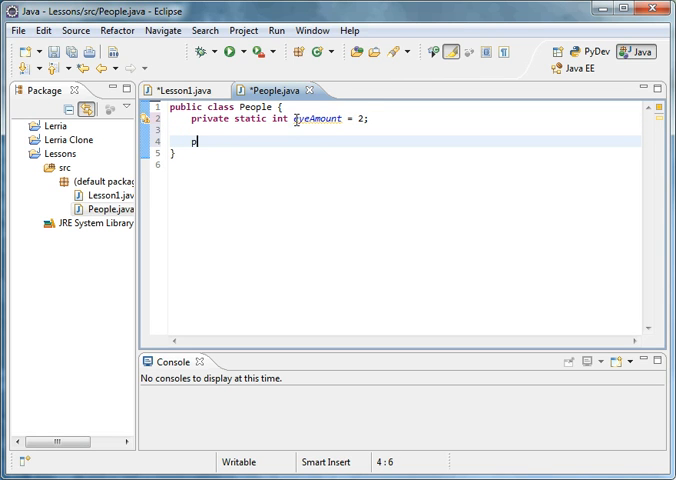
text(public static int get)
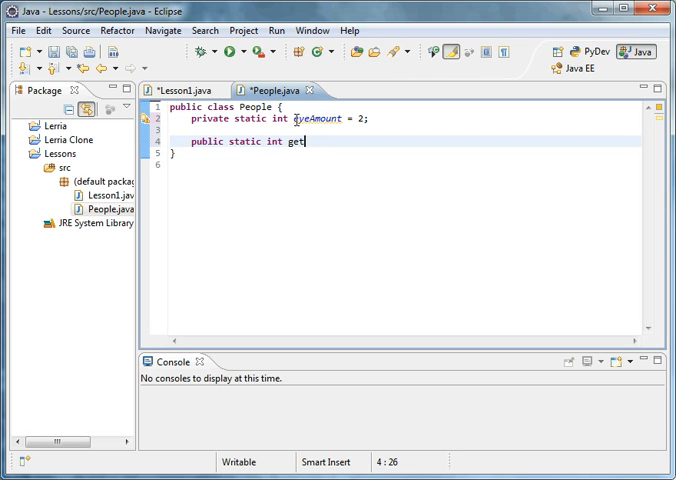
text(EyeAmount)
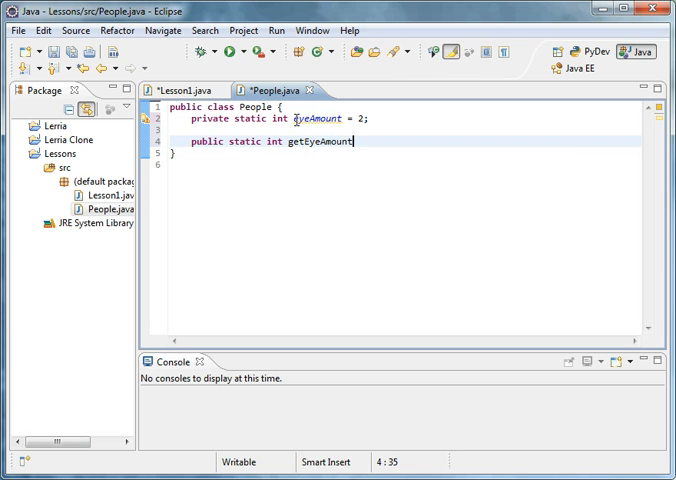
text((){)
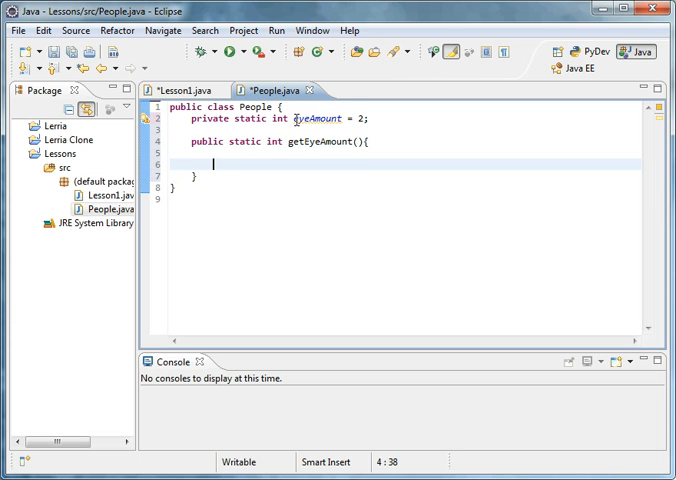
text(return eye)
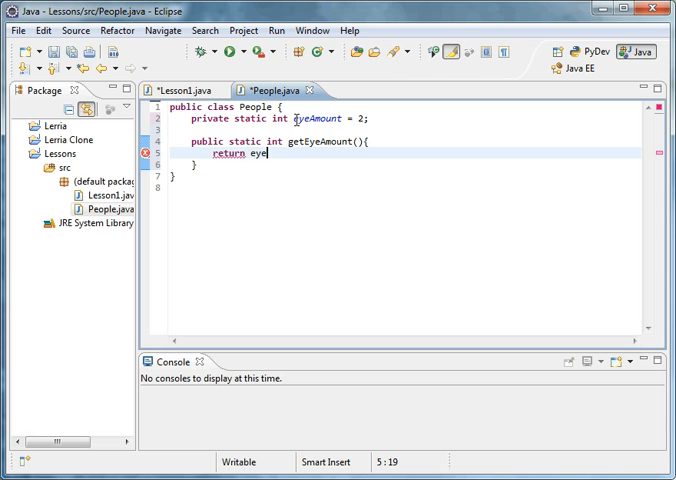
text(A)
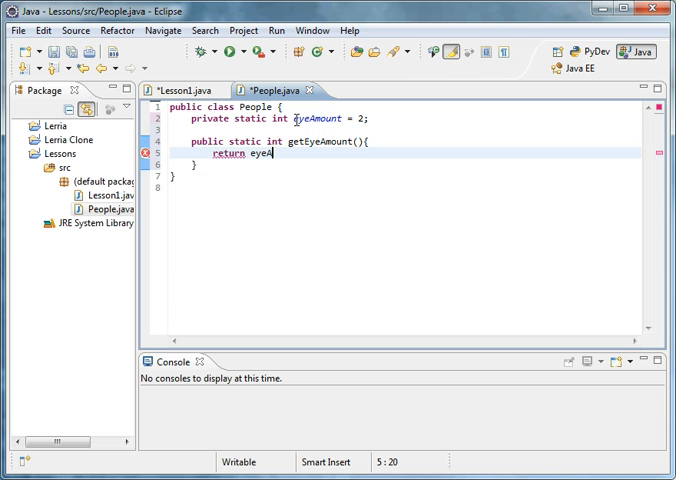
text(mount;)
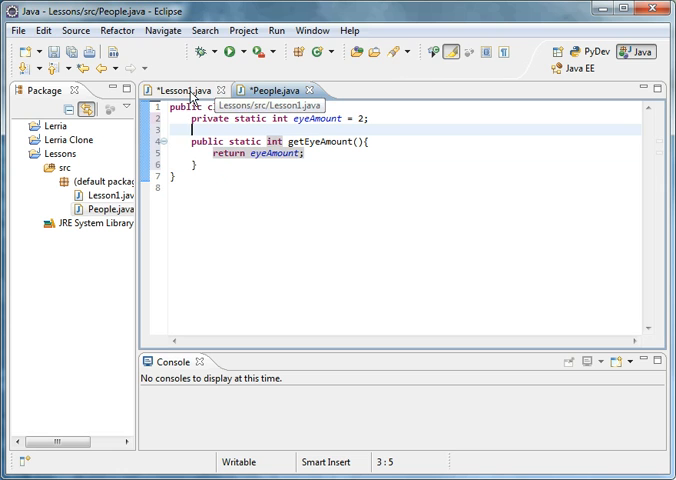
In Lesson1's main, assign People.getEyeAmount() to int x and print x with System.out.println.
click(193, 90)
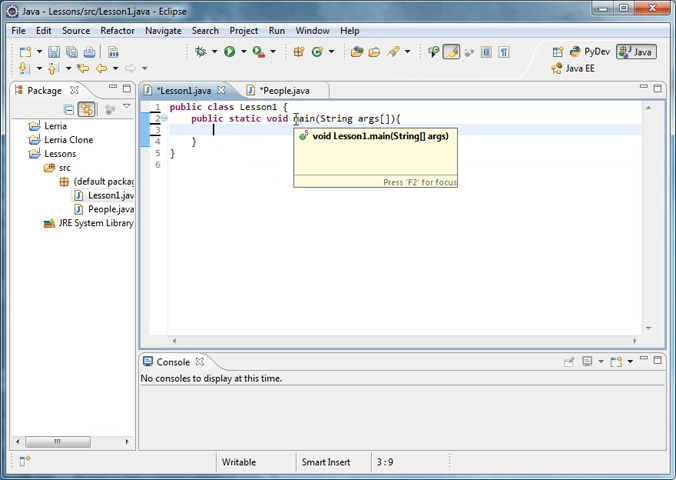
text(int x =)
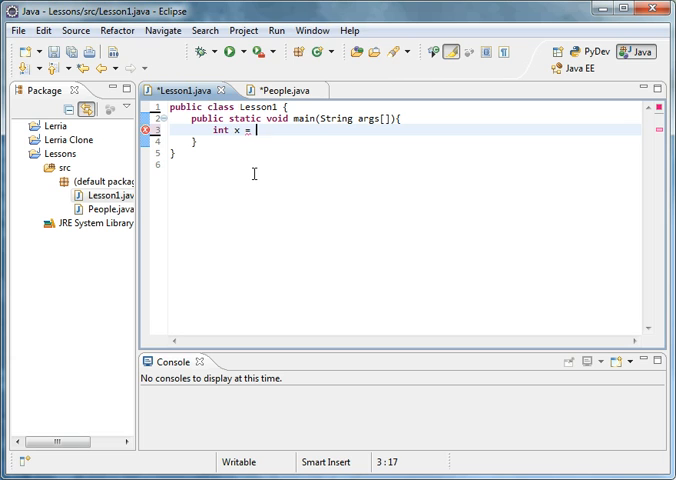
text(People.getEyeAmount();)
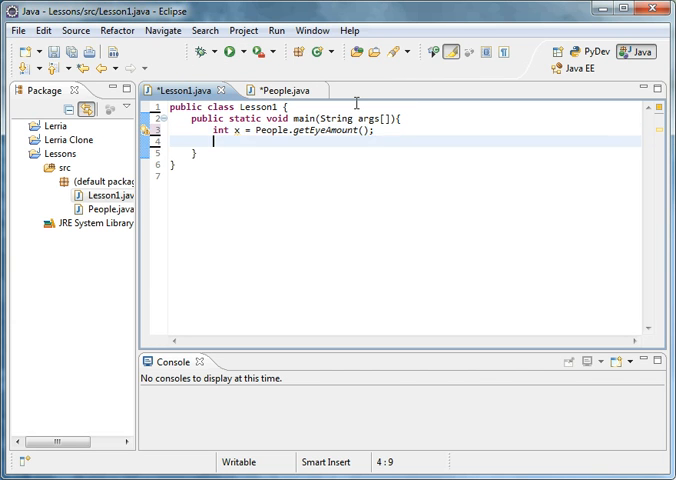
text(System.out.)
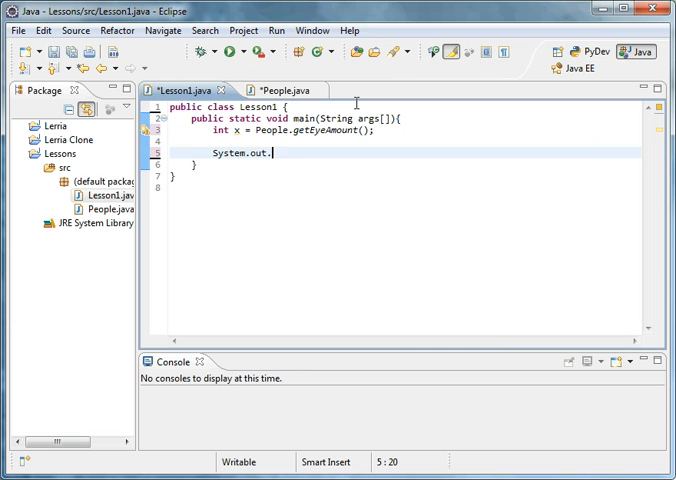
text(println(x))
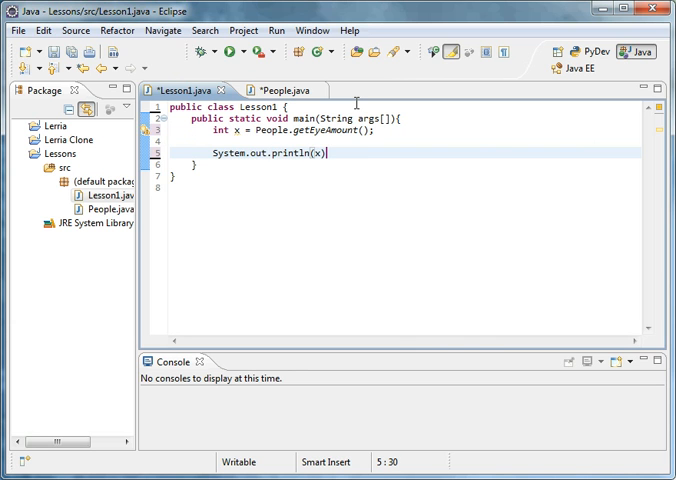
Run Lesson1, saving People first, then cancel the Errors in Workspace dialog.
click(207, 51)
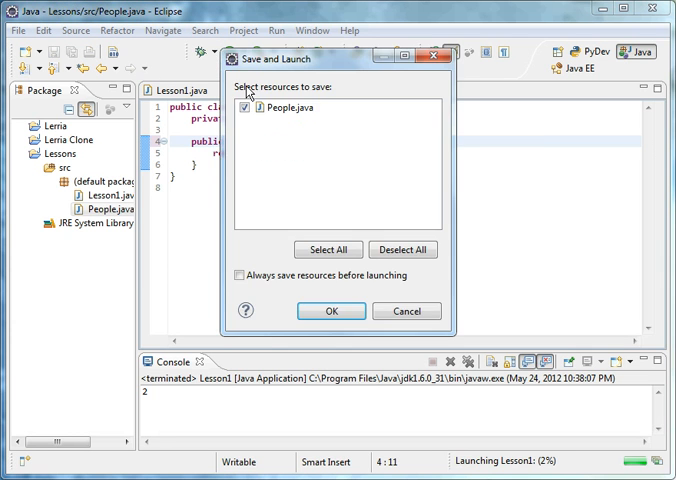
click(330, 311)
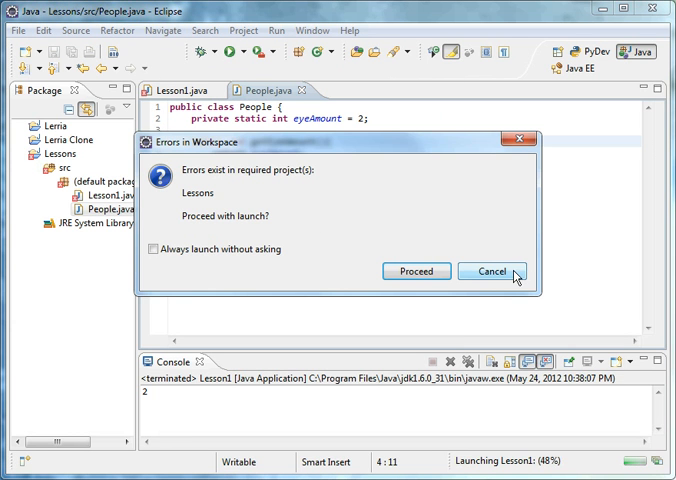
click(490, 271)
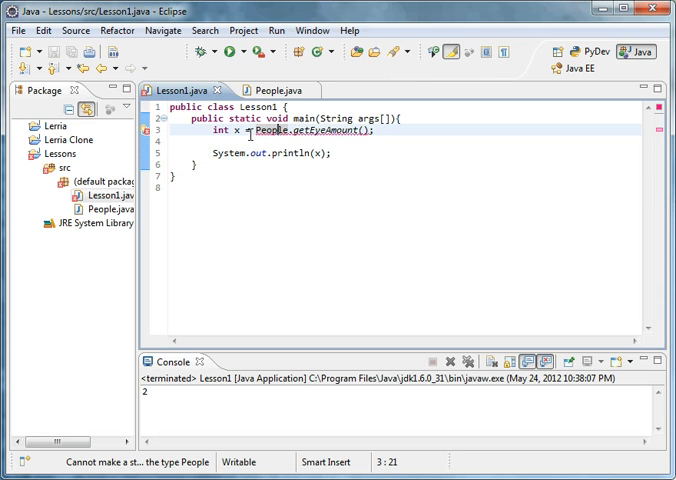
mouse_move(258, 104)
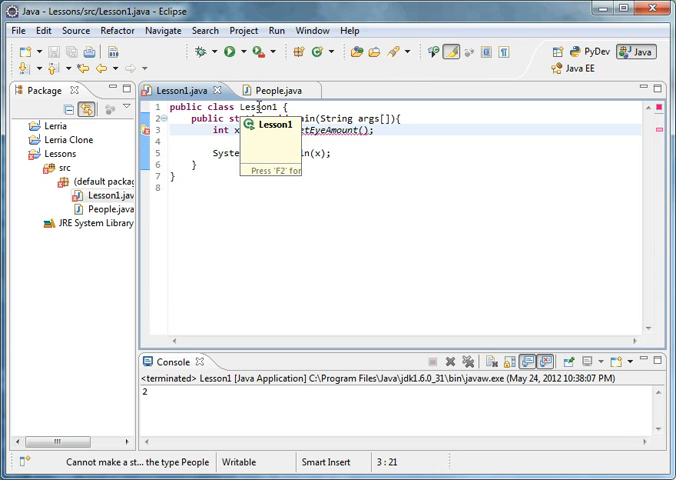
mouse_move(237, 165)
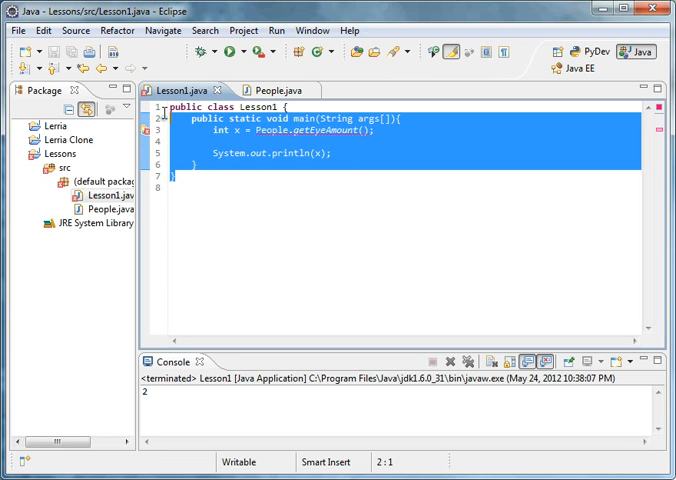
In People.java, insert 'static' into the getEyeAmount declaration.
click(289, 140)
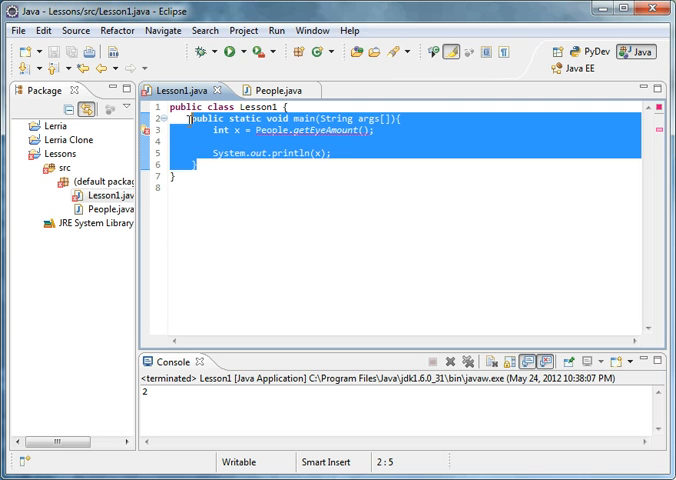
click(268, 89)
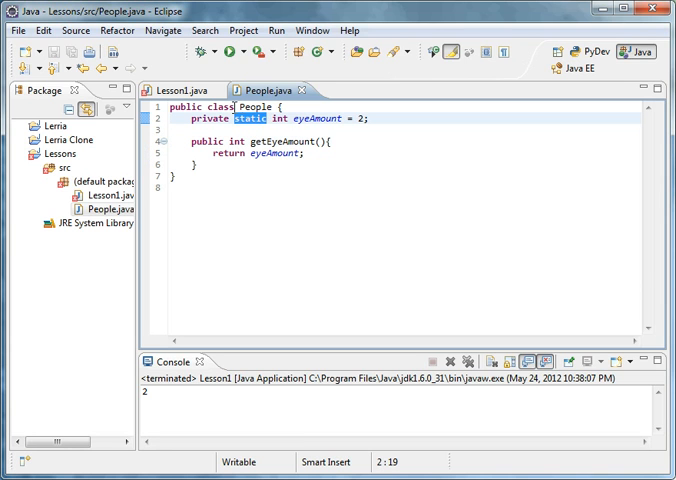
key(ctrl+a)
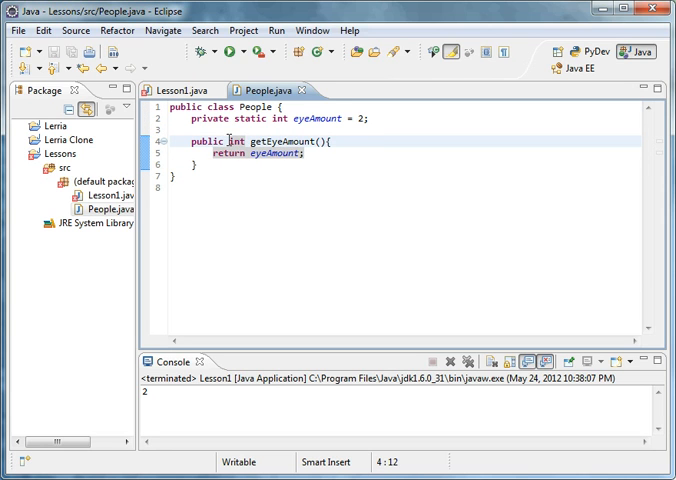
text(static)
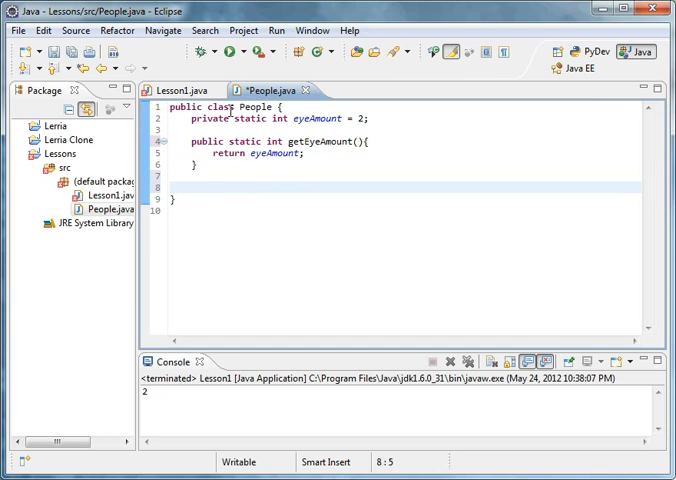
Type a private hairColor field into People, remove it, and go back to Lesson1.
text(priv)
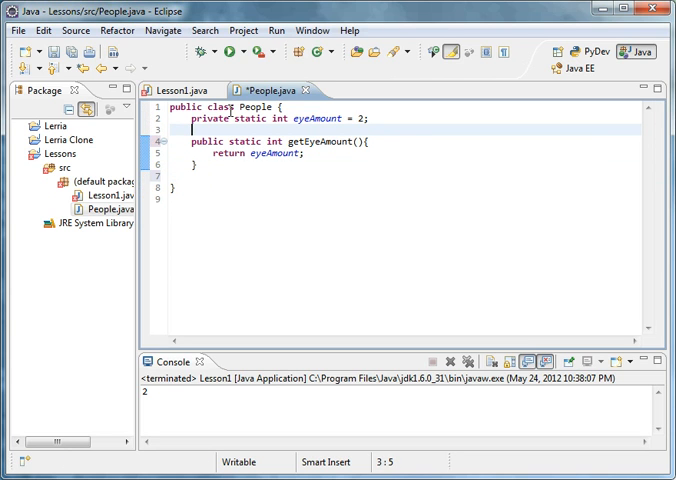
text(pr)
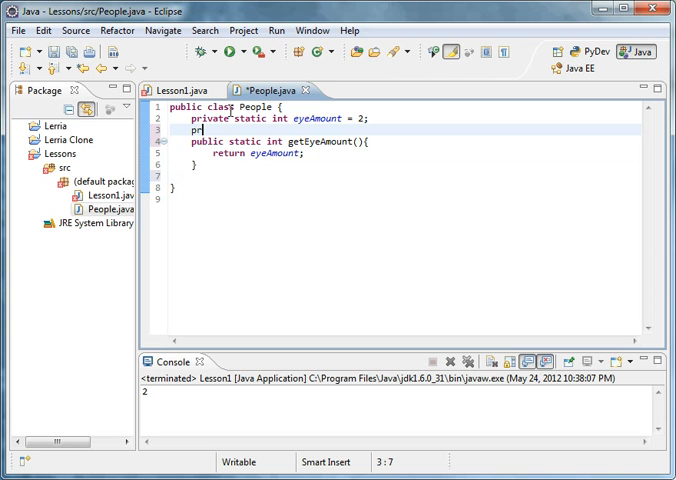
text(ivate sta)
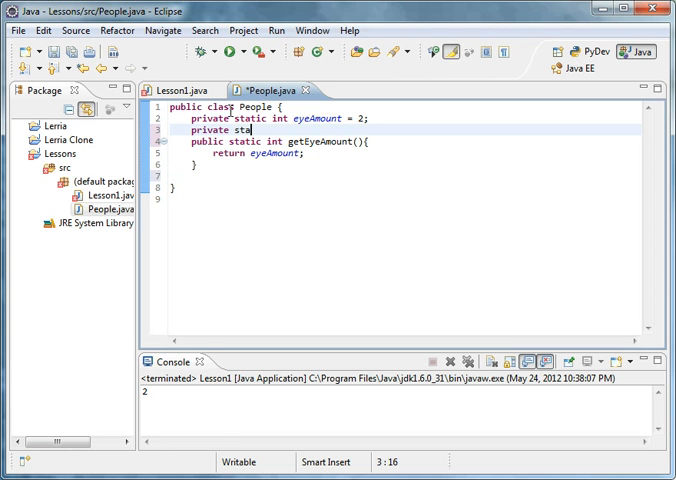
text(int h)
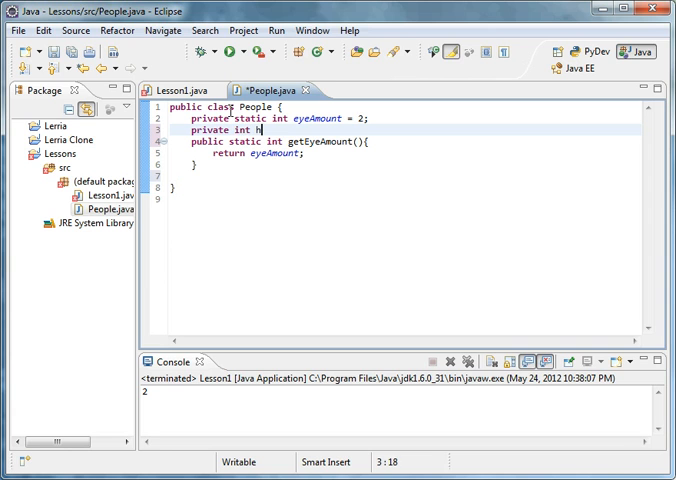
text(airColor;)
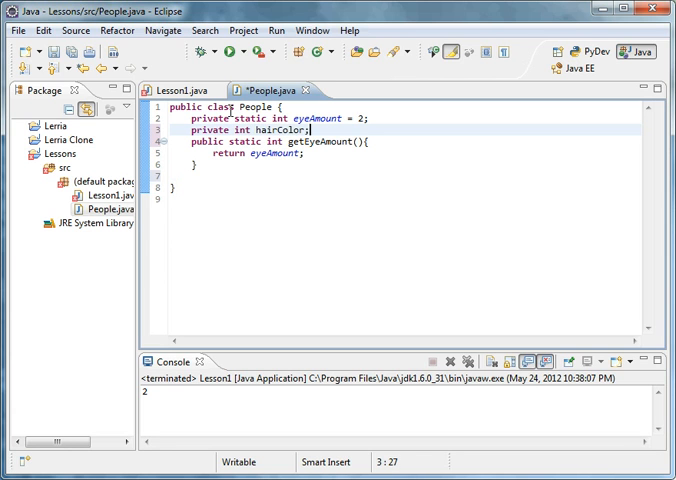
key(Enter)
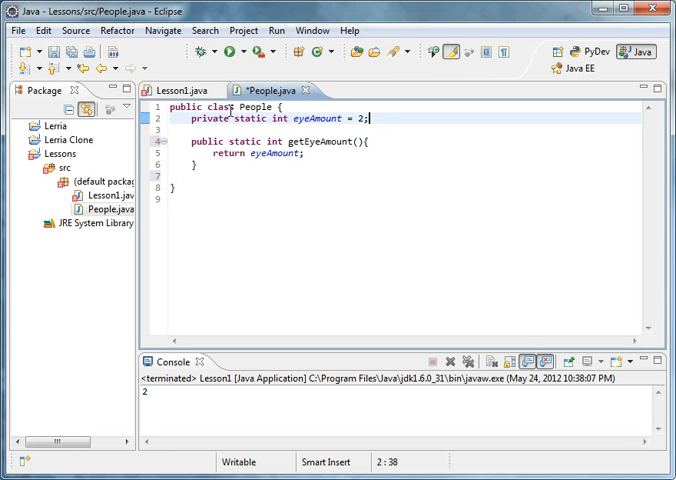
double_click(256, 118)
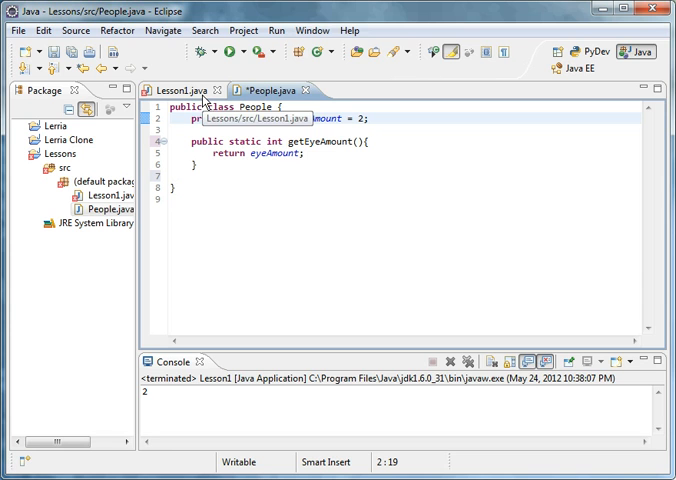
click(172, 90)
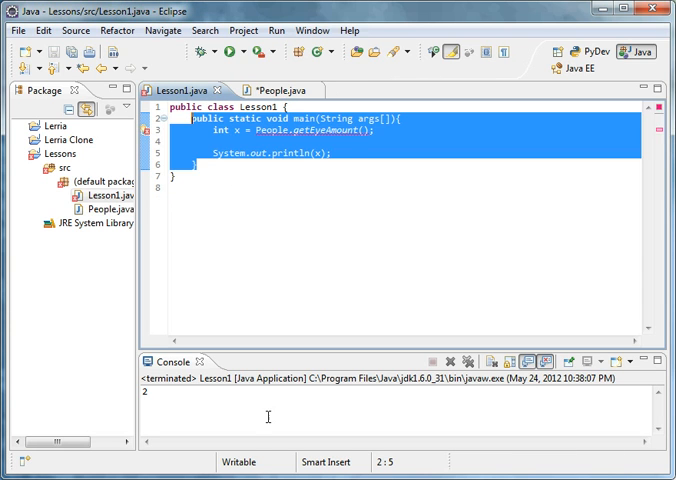